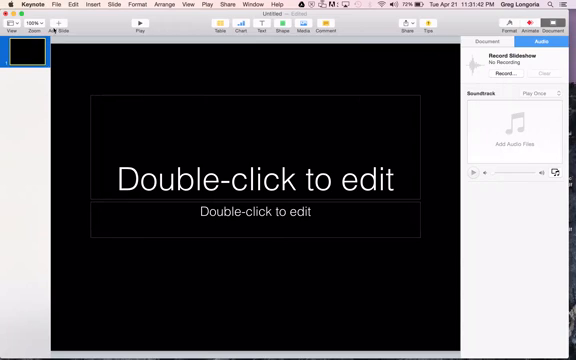
mouse_move(60, 31)
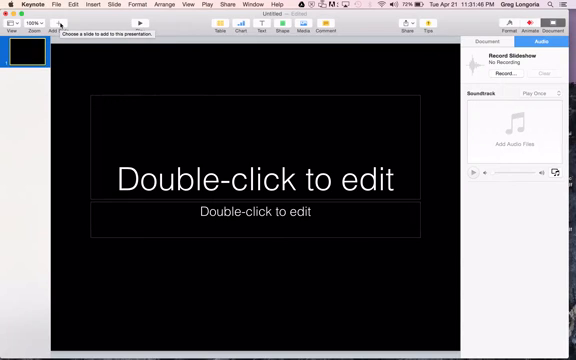
- Add photo slides after the title slide, giving the deck four slides
click(56, 30)
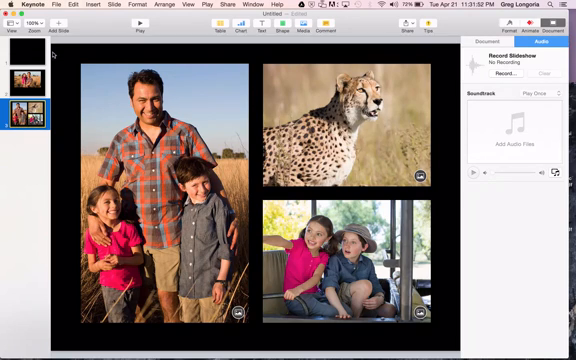
click(50, 33)
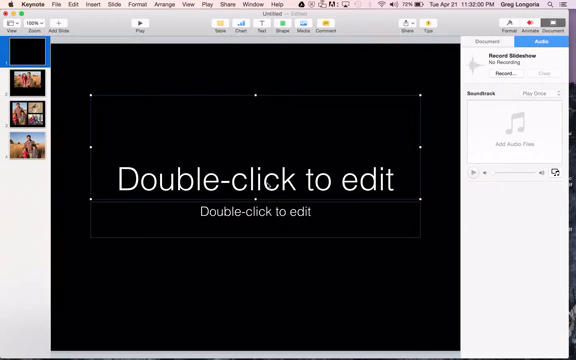
- Title slide one 'Photo Essay' and give slide two the title 'City Beach'
text(Photo Essay)
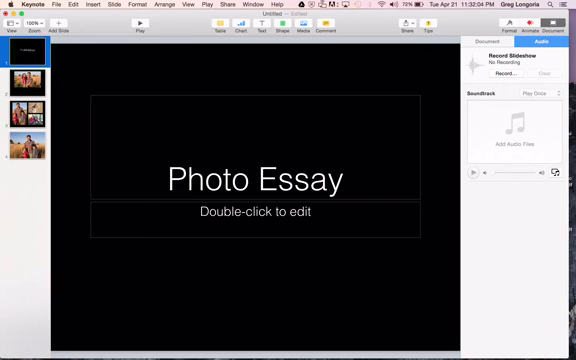
click(22, 83)
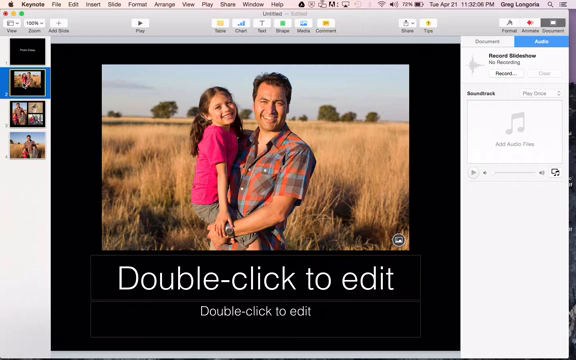
mouse_move(360, 212)
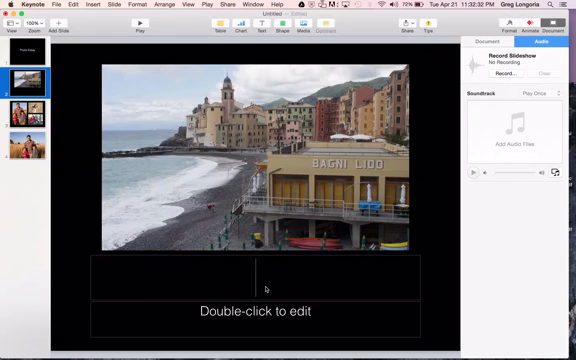
text(B)
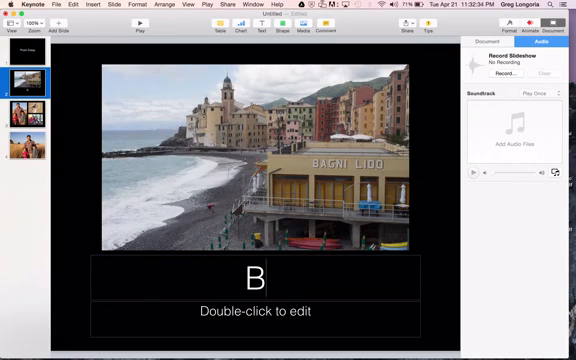
text(ity Bea)
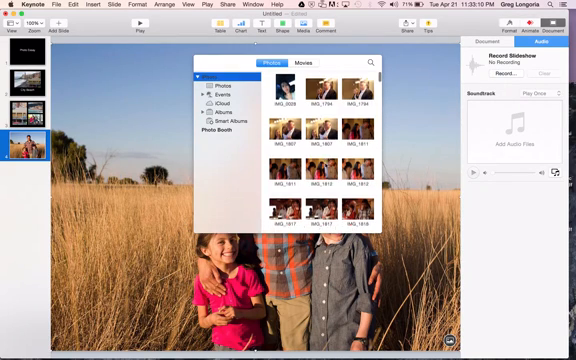
- Scroll the Photos library for replacement images for slides three and four
scroll(down, 3)
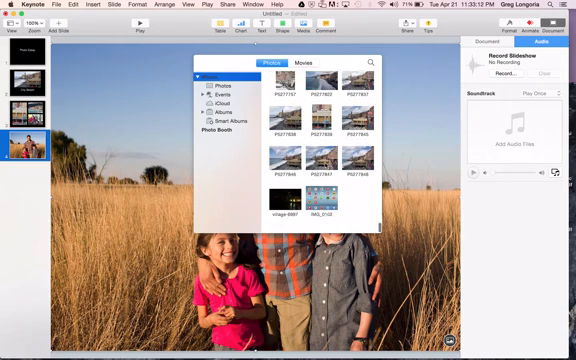
scroll(down, 3)
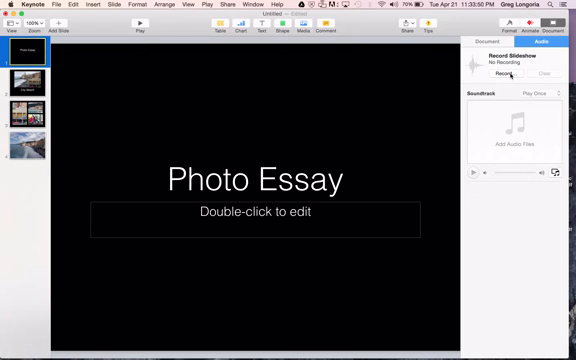
mouse_move(510, 74)
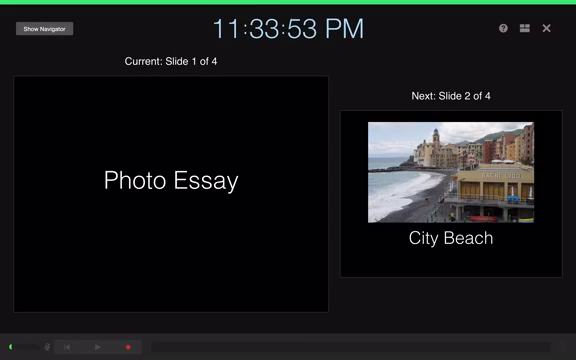
mouse_move(178, 291)
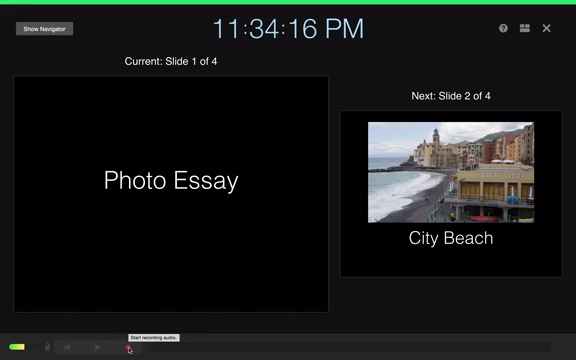
click(128, 347)
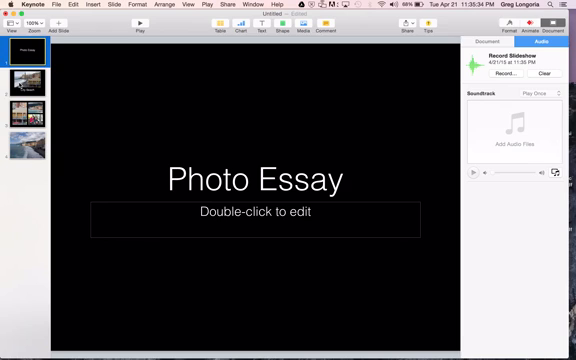
click(29, 78)
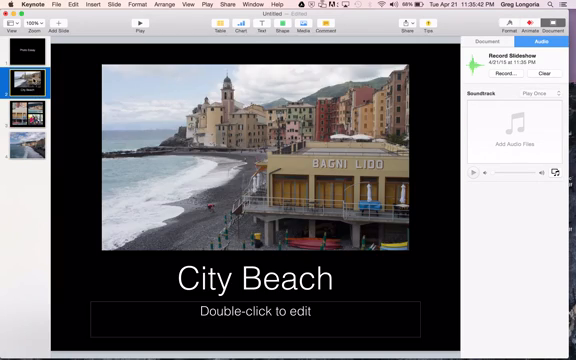
click(25, 55)
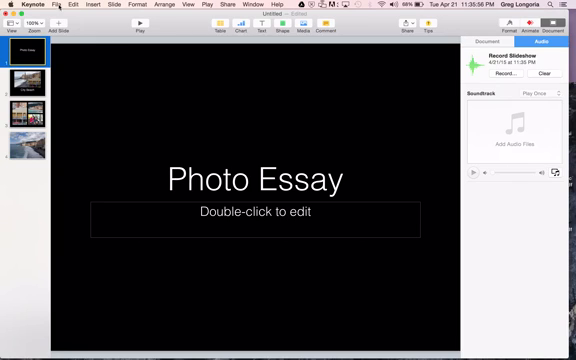
- Open the QuickTime movie export settings from the File menu
click(66, 6)
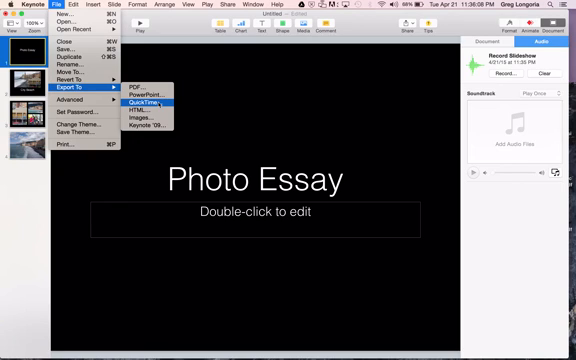
click(140, 102)
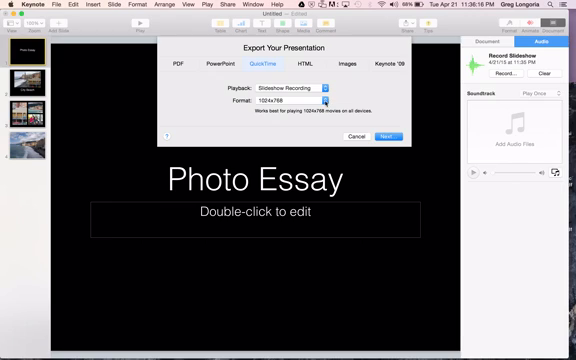
- Keep the QuickTime export size at 1024x768 and continue to saving
click(324, 100)
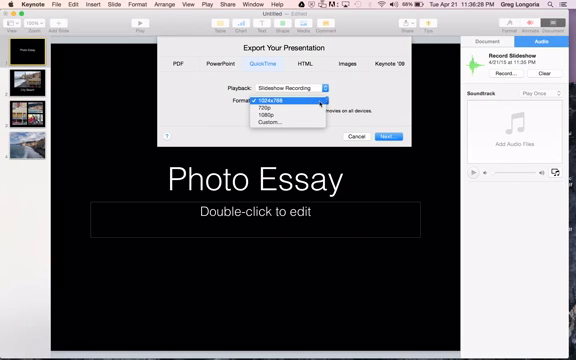
click(291, 102)
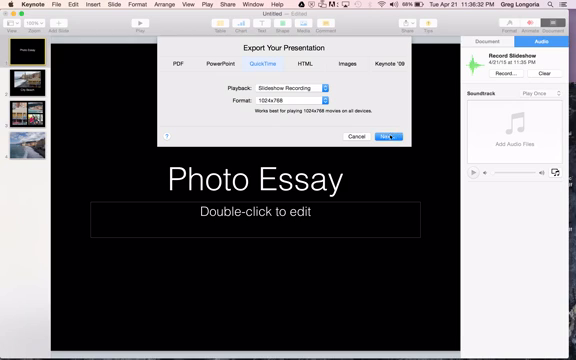
click(388, 136)
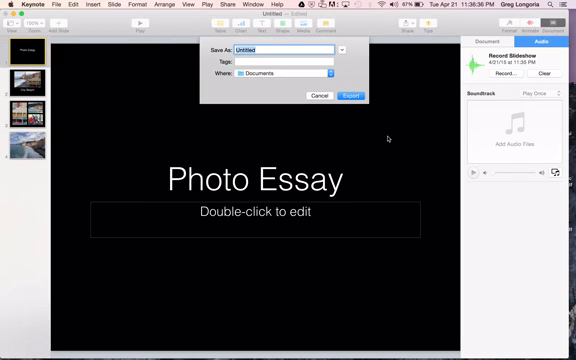
- Name the exported movie 'PhotoEssayKeynote' and show the save-location folder list
text(PhotoEssayKeynote)
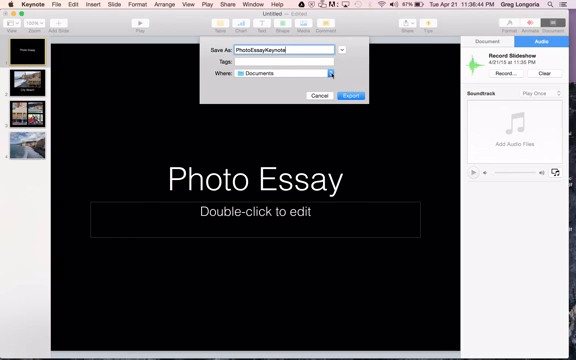
click(329, 75)
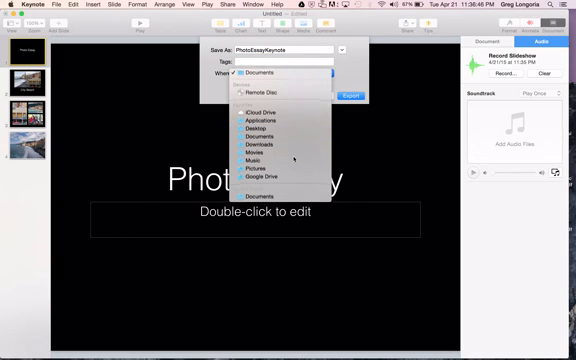